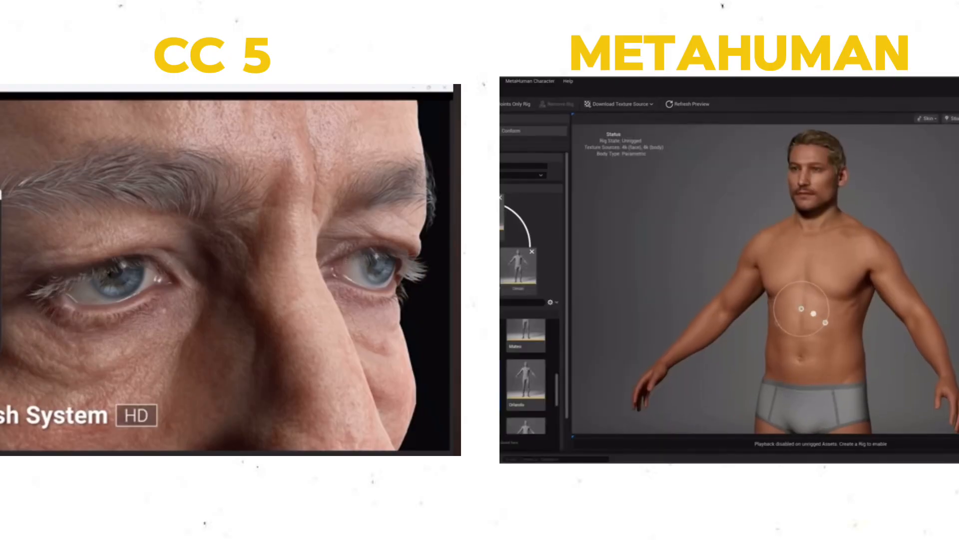
- Browse the Character Creator 5 website page, adjusting the view of its feature content
drag(802, 309, 796, 352)
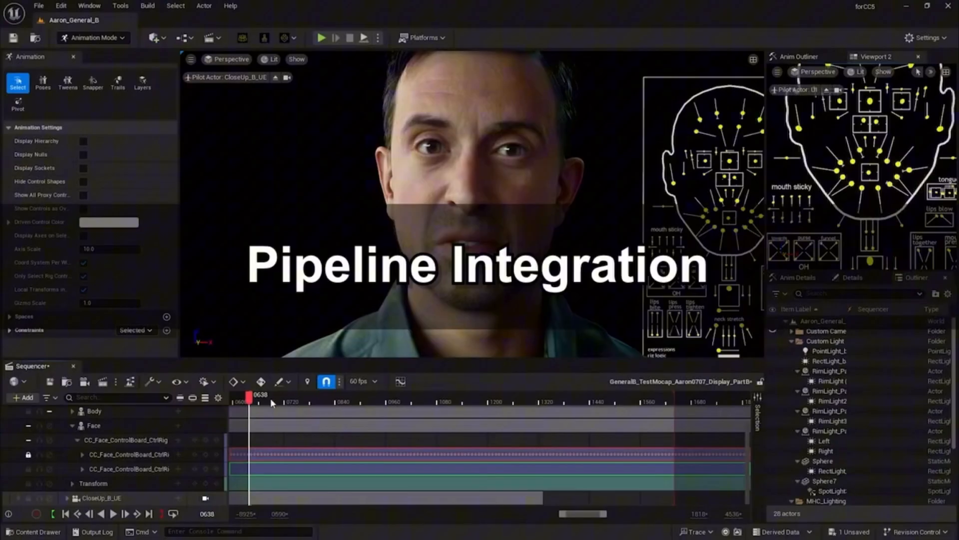
drag(251, 398, 307, 398)
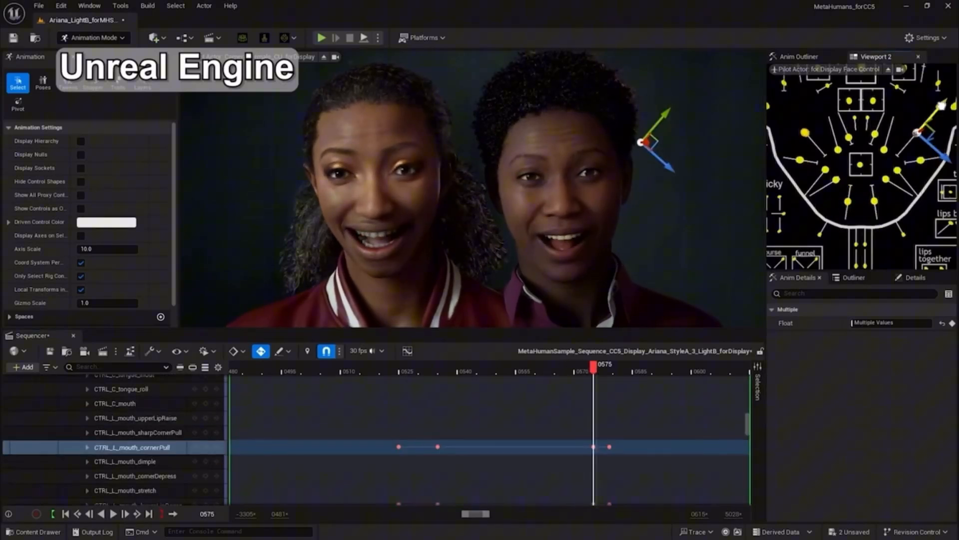
click(93, 37)
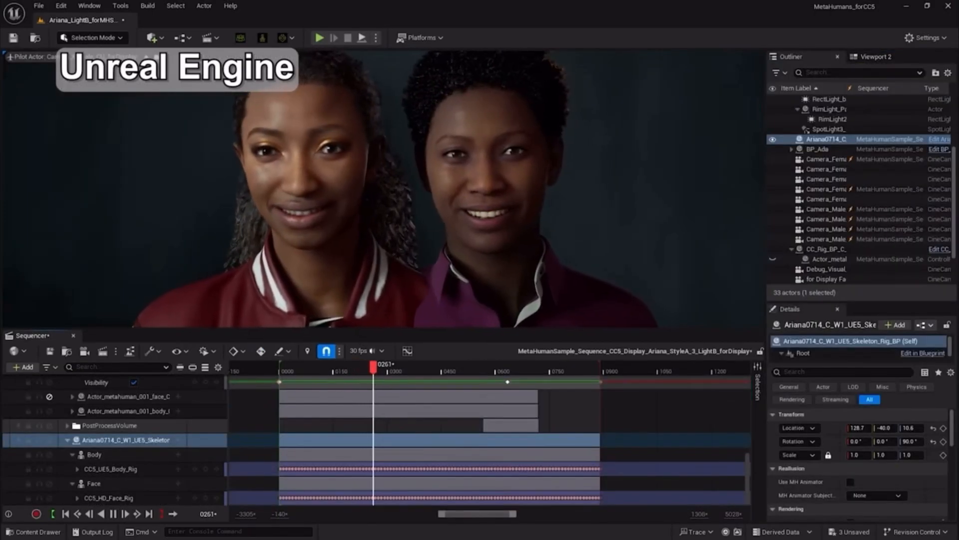
drag(375, 371, 395, 371)
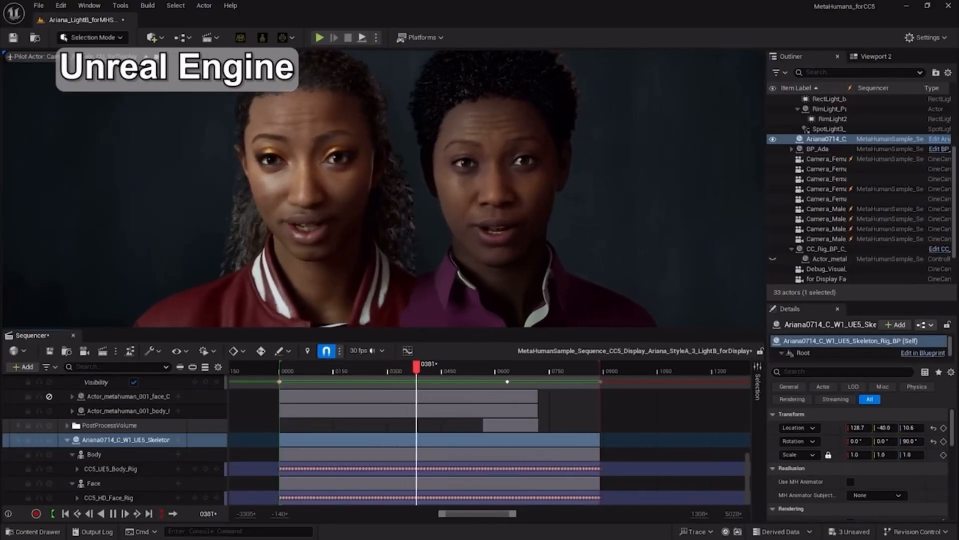
drag(417, 364, 488, 364)
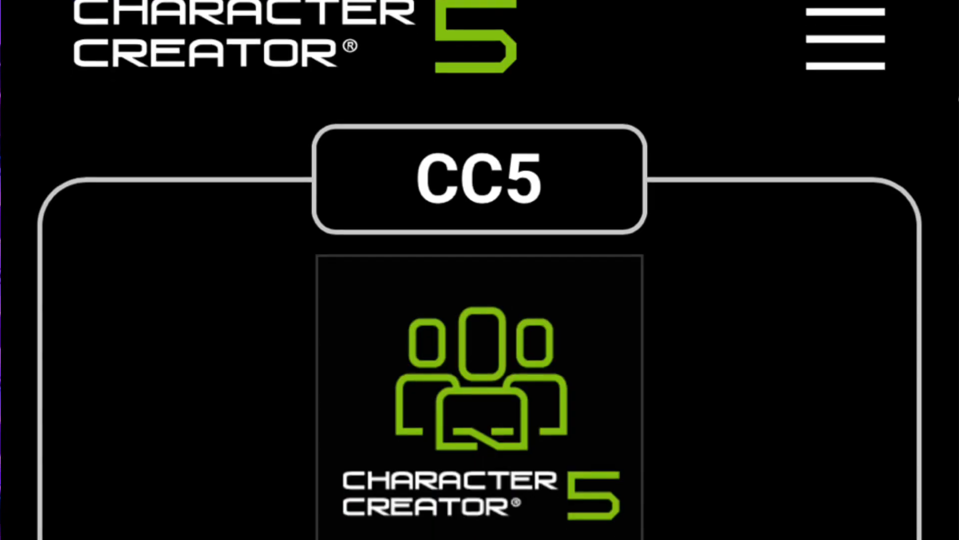
- Scroll down to the Get Started pricing showing CC5 at $299 and CC5 Deluxe at $479
scroll(down, 3)
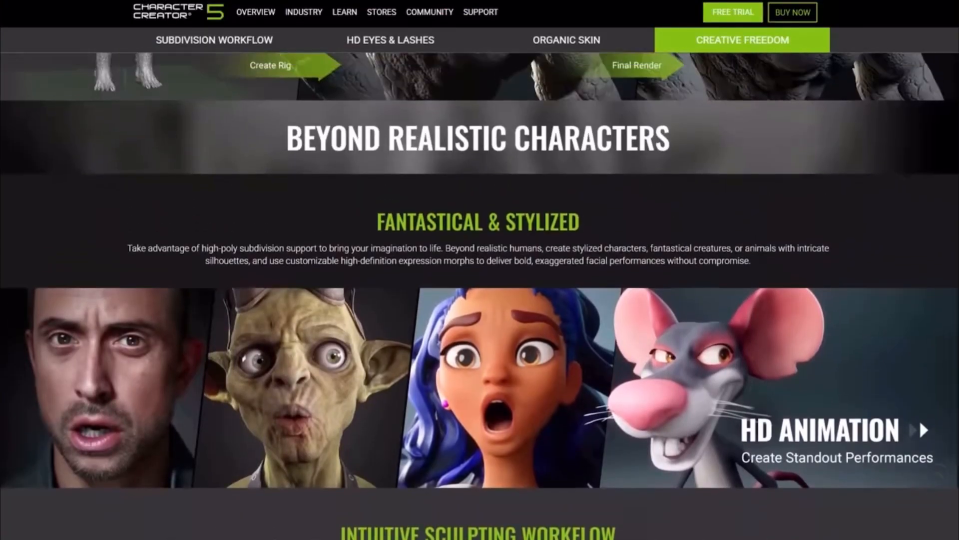
scroll(down, 3)
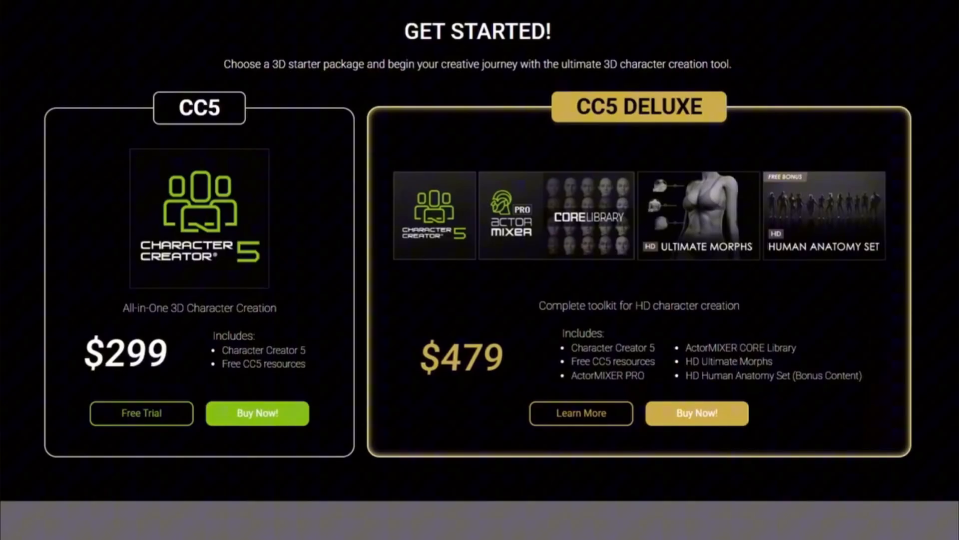
scroll(down, 3)
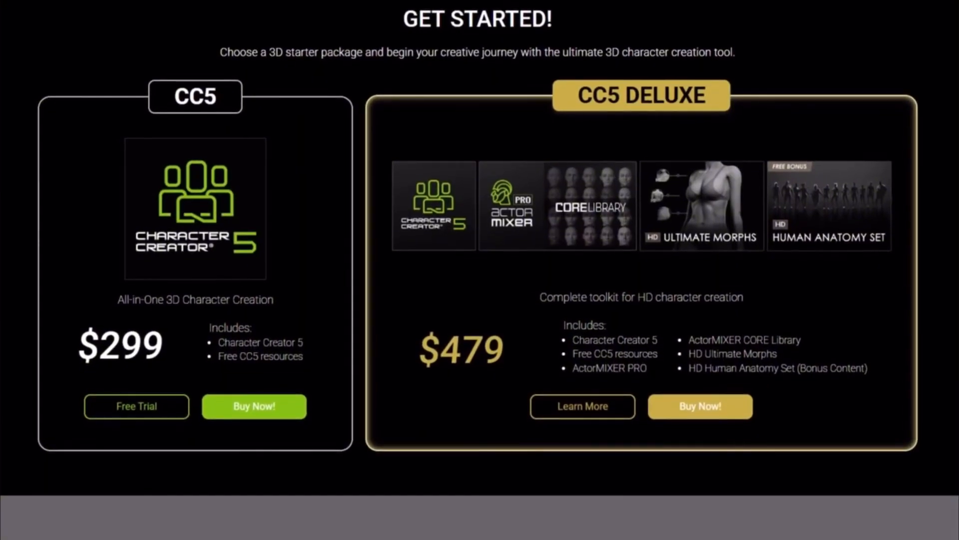
scroll(down, 3)
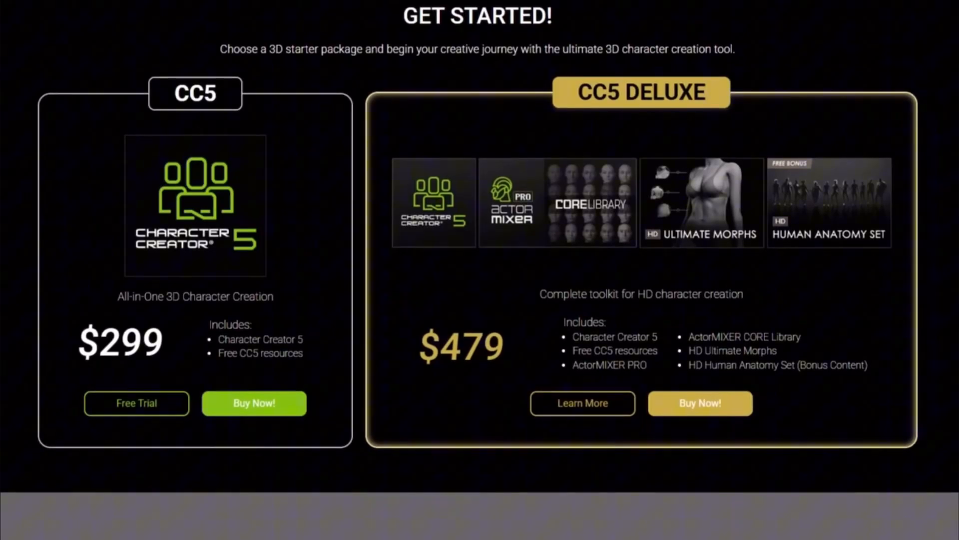
scroll(down, 3)
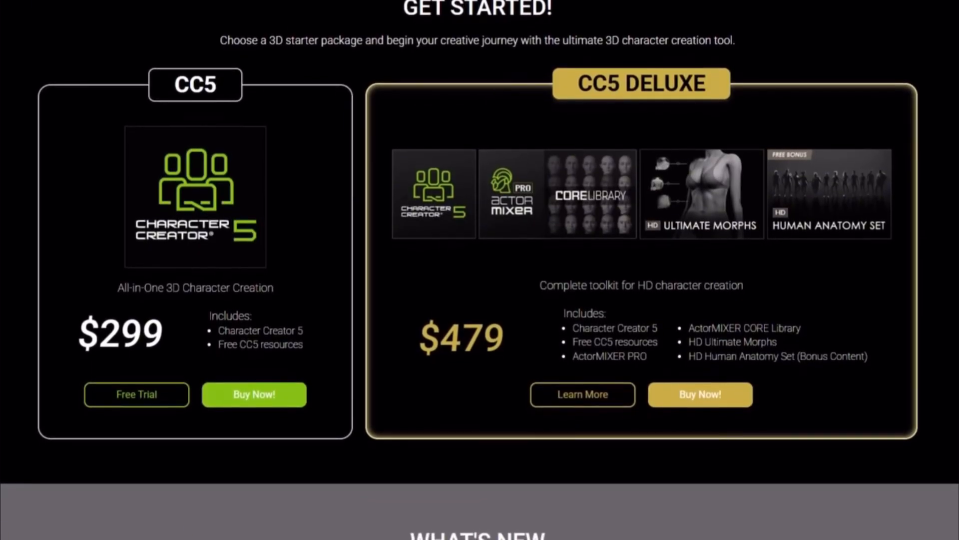
scroll(down, 3)
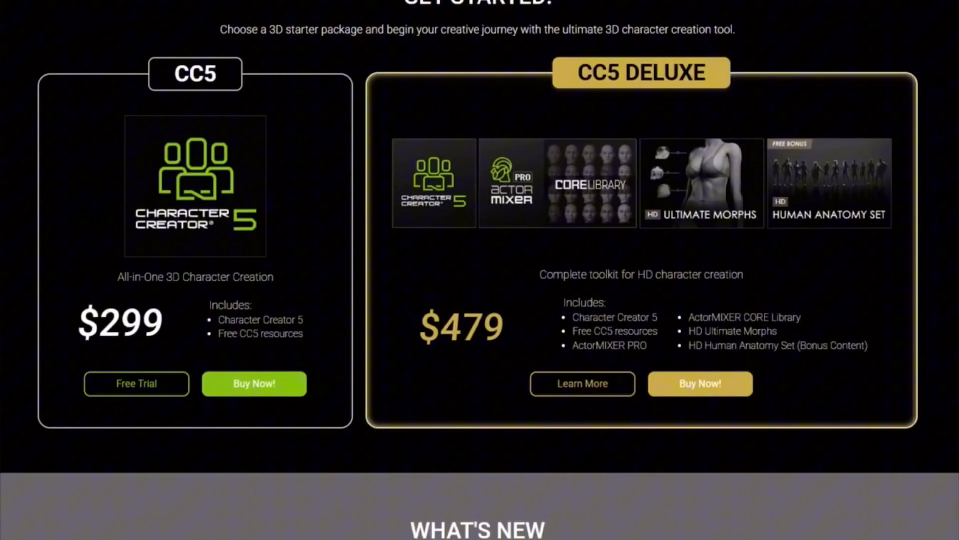
scroll(down, 3)
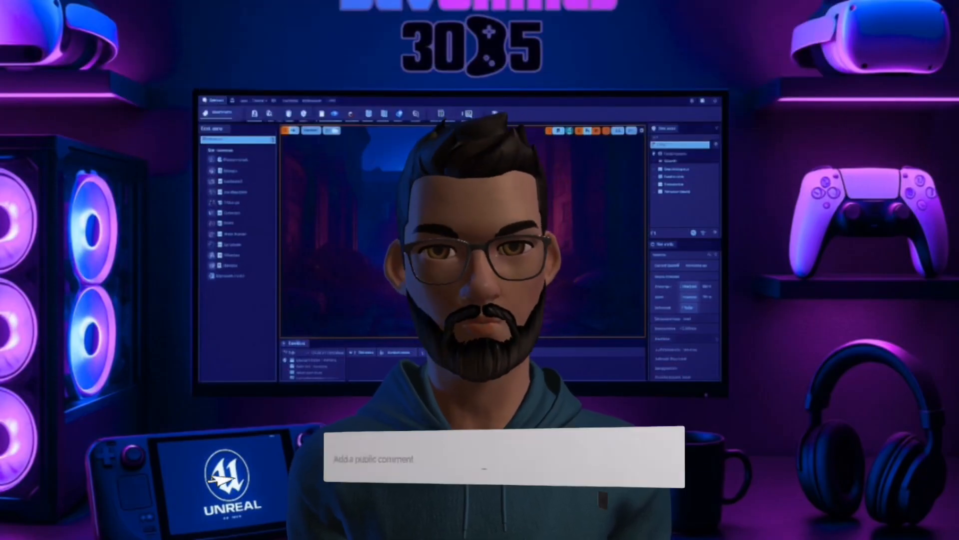
text(Leave)
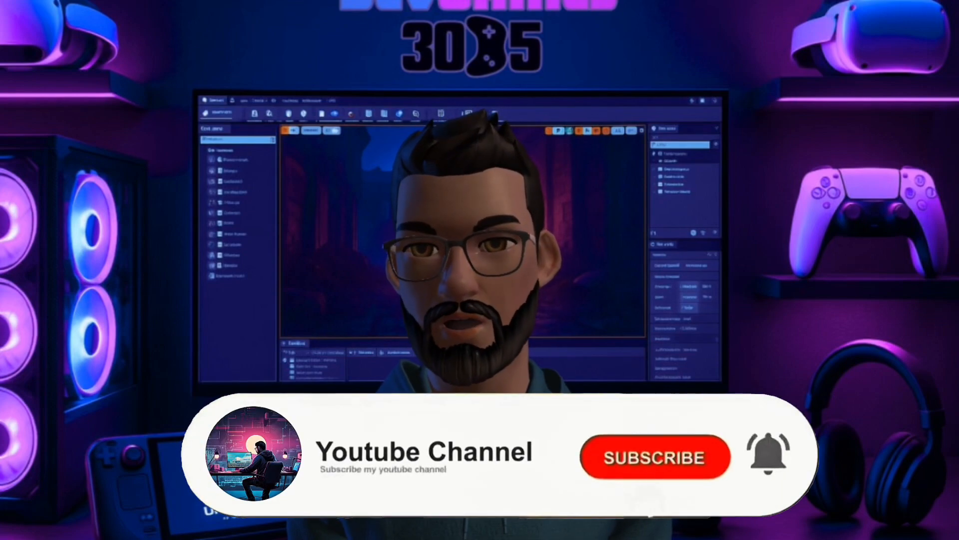
click(654, 457)
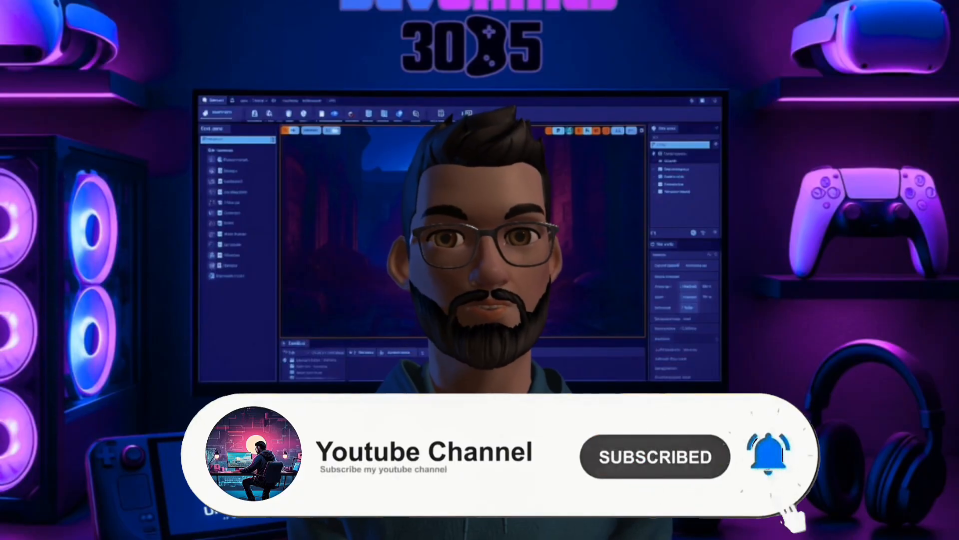